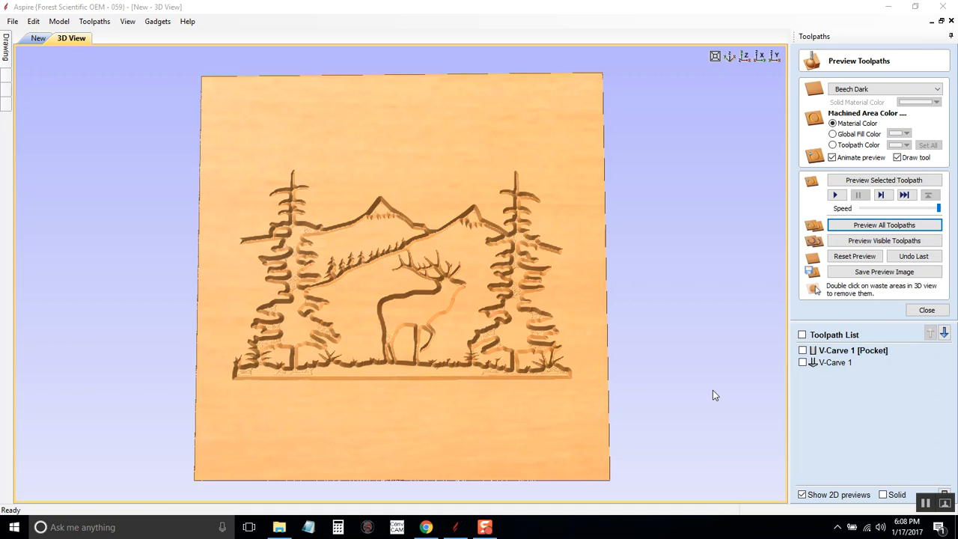
mouse_move(664, 383)
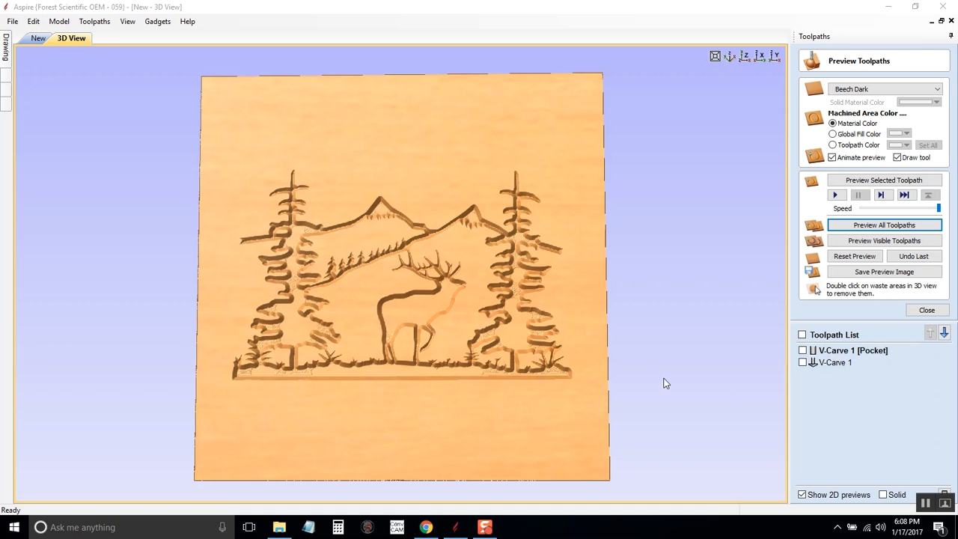
mouse_move(659, 373)
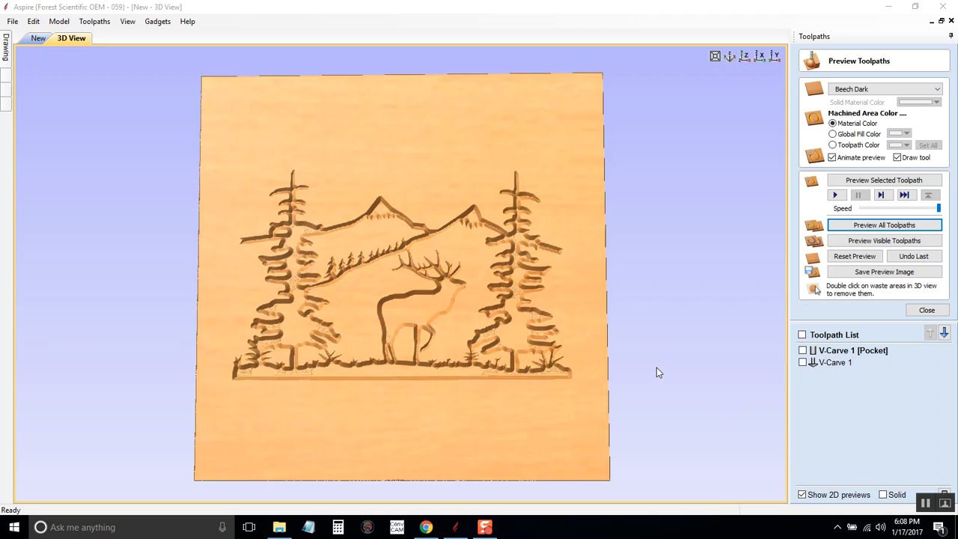
mouse_move(437, 185)
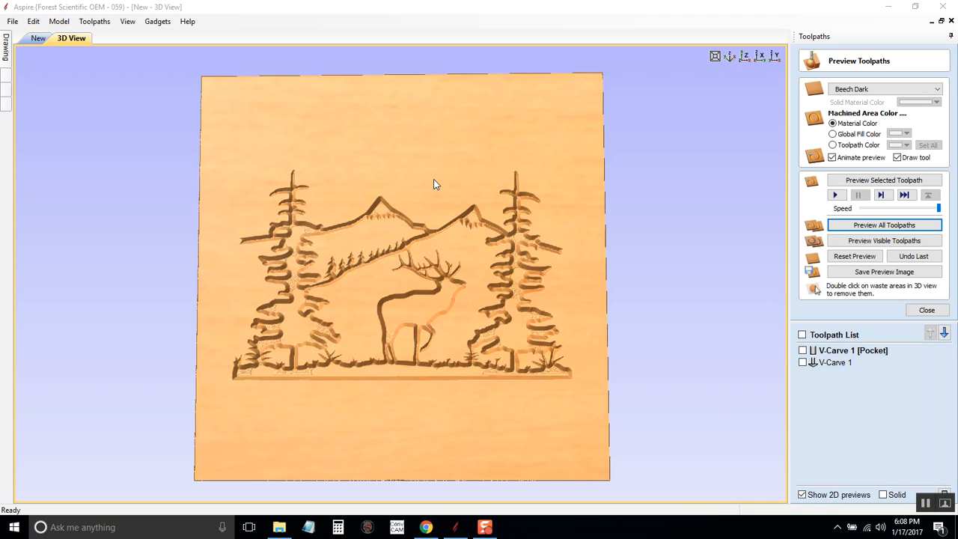
mouse_move(465, 343)
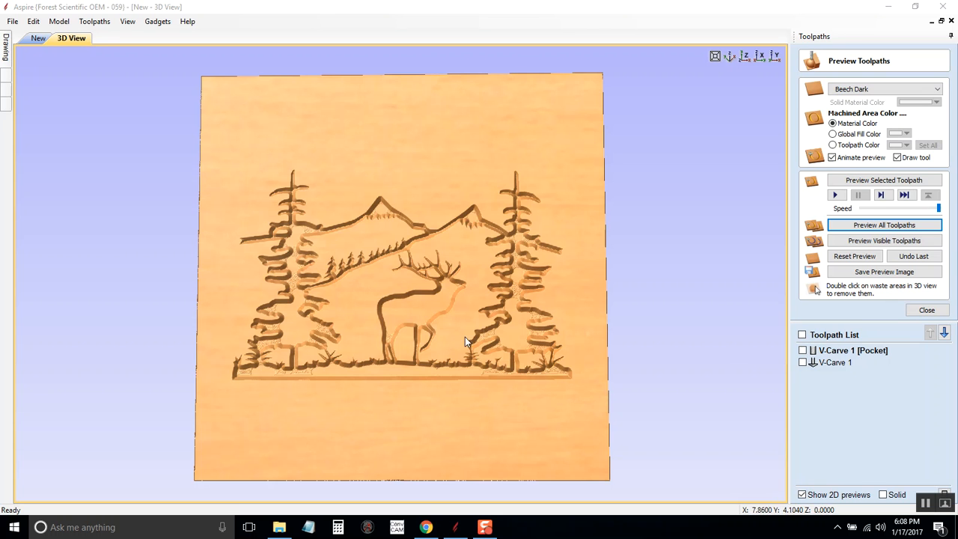
mouse_move(850, 353)
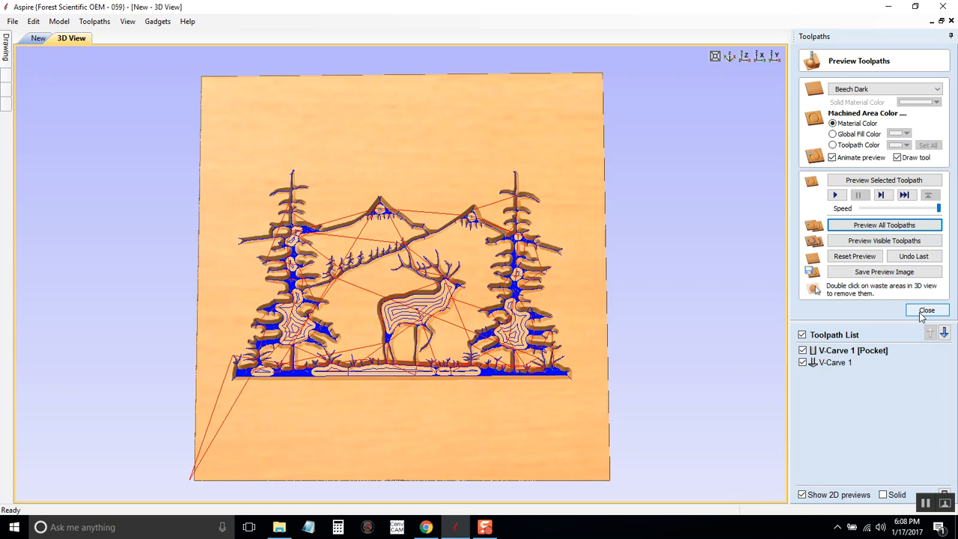
Close the preview and open Save Toolpaths, which reports both V-Carves sharing tool number 1
left_click(926, 310)
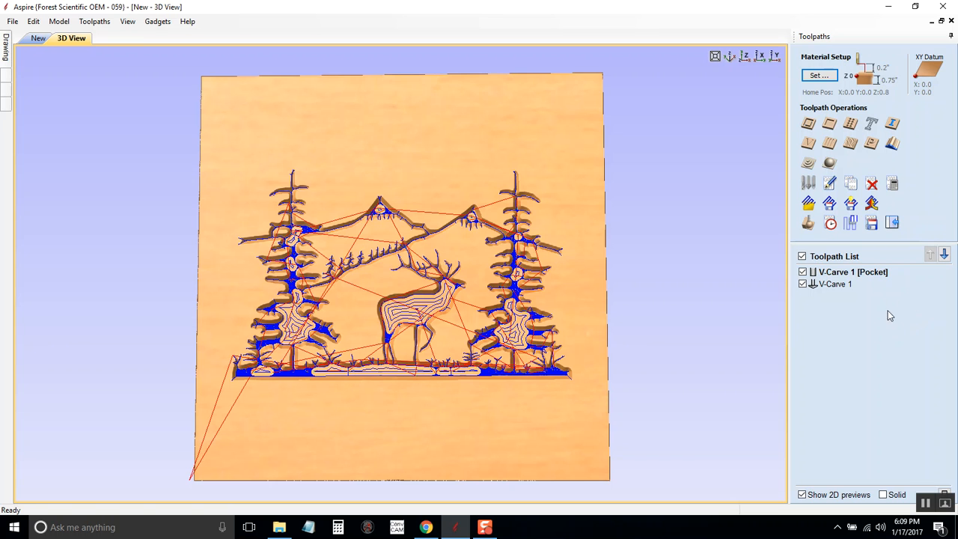
mouse_move(858, 248)
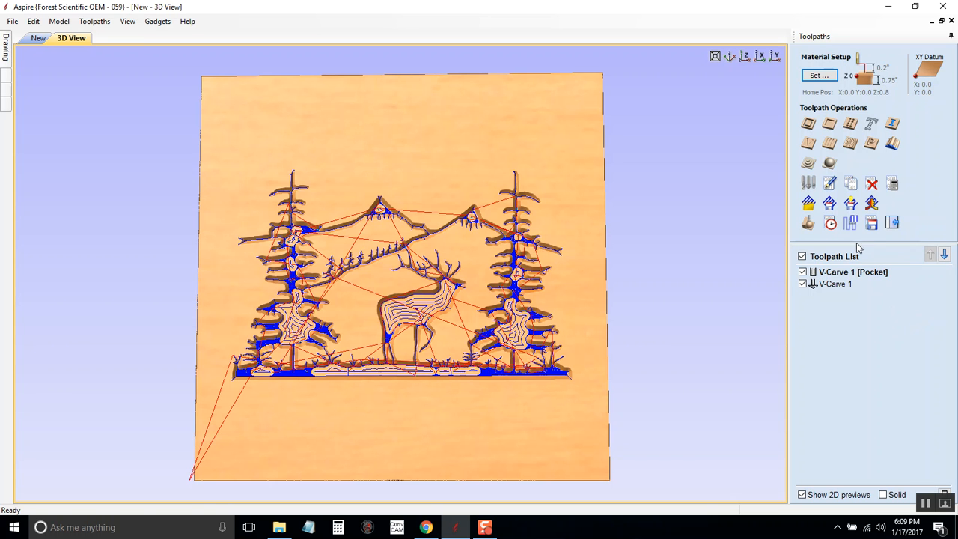
mouse_move(871, 222)
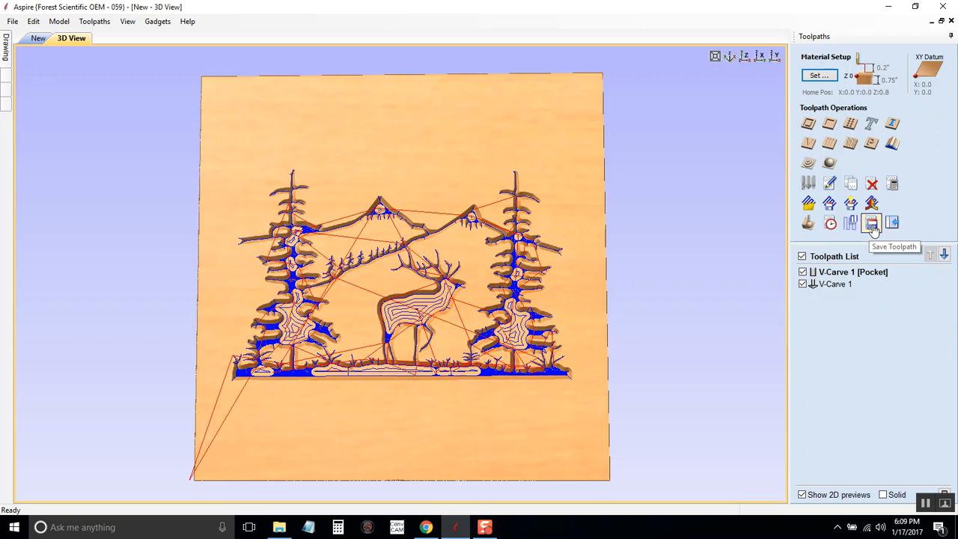
left_click(871, 223)
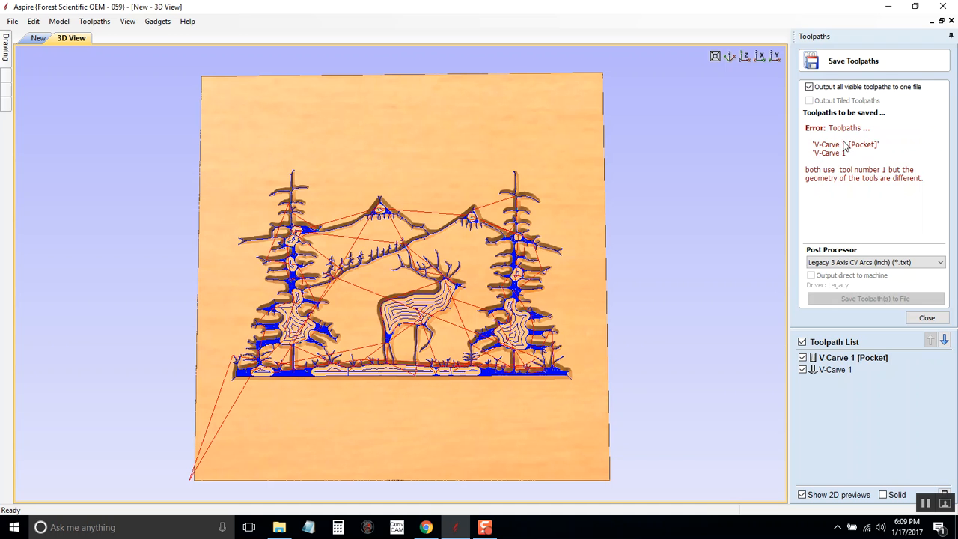
mouse_move(835, 177)
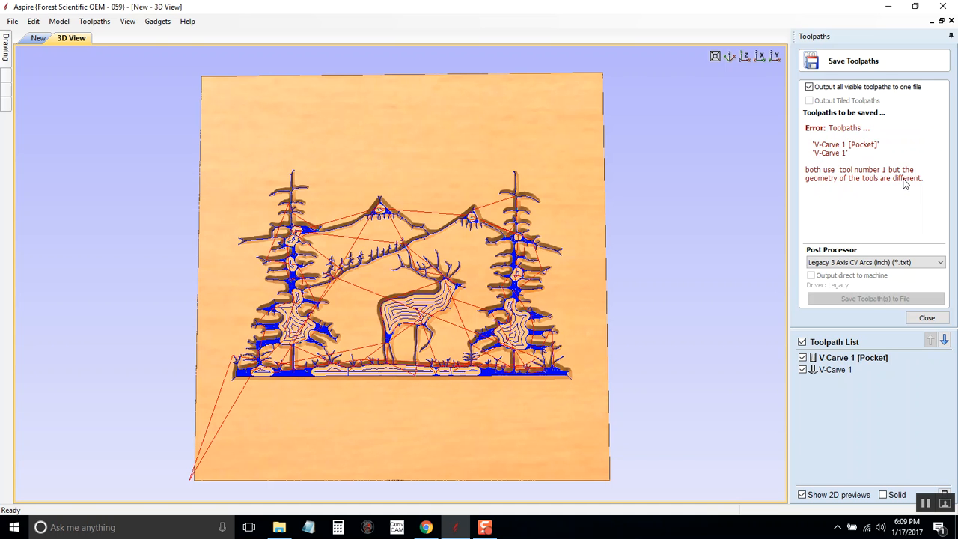
mouse_move(861, 159)
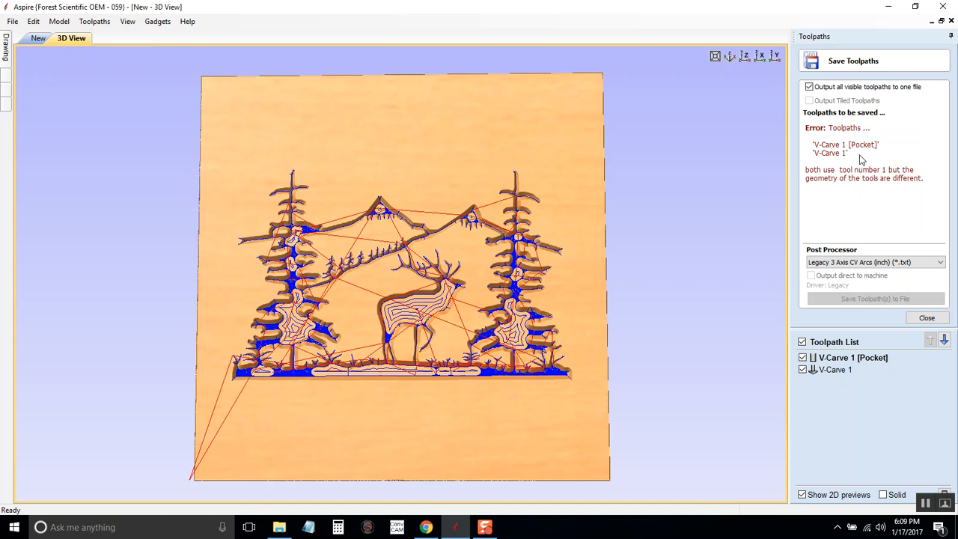
mouse_move(856, 370)
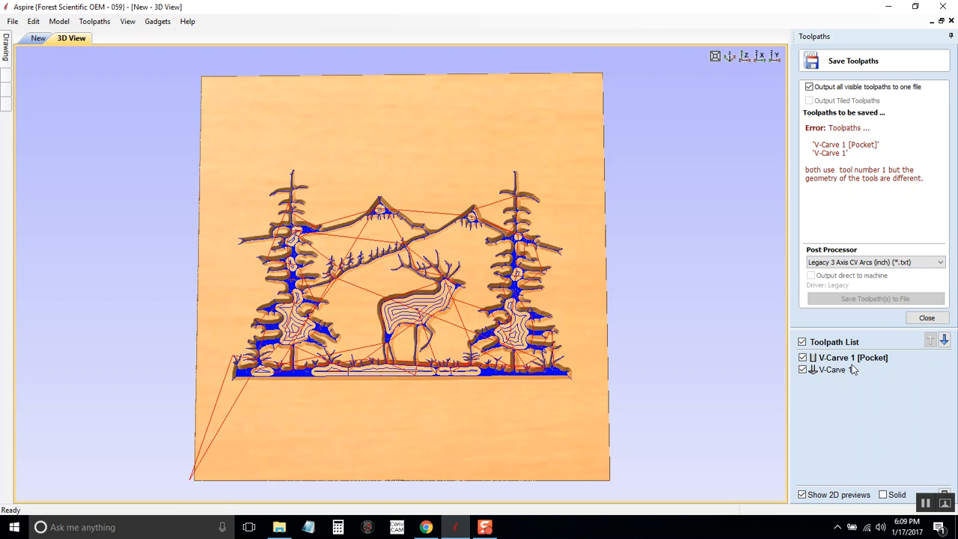
mouse_move(857, 364)
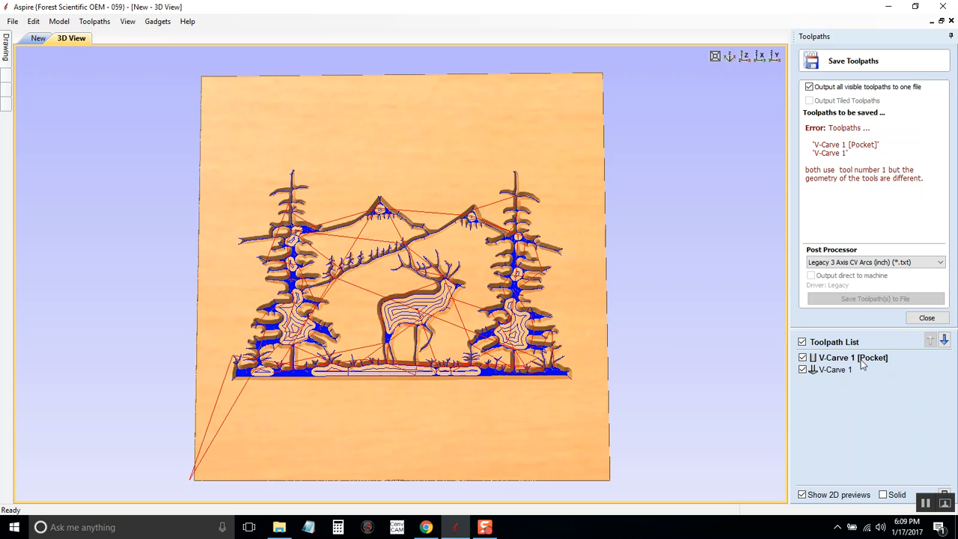
mouse_move(853, 369)
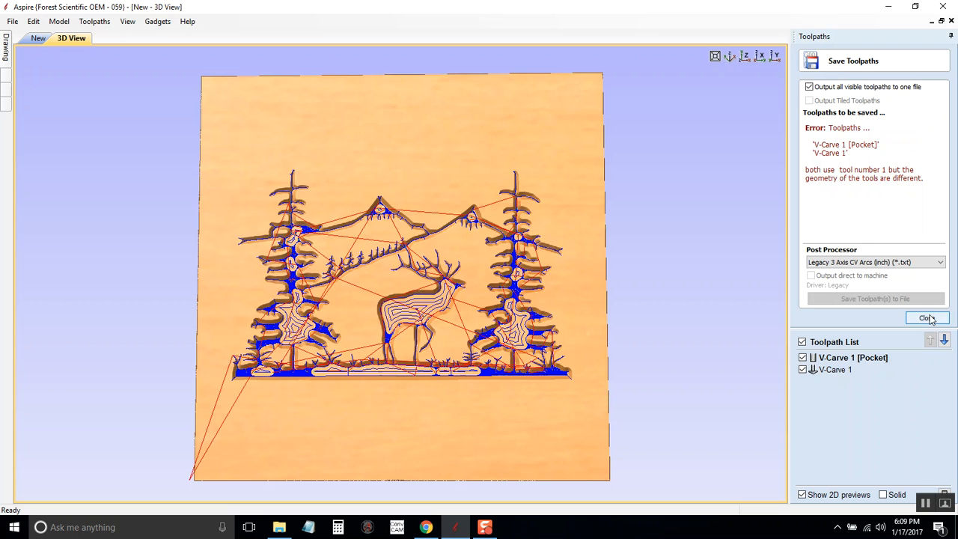
Close Save Toolpaths and bring up the context menu for V-Carve 1 [Pocket]
left_click(926, 318)
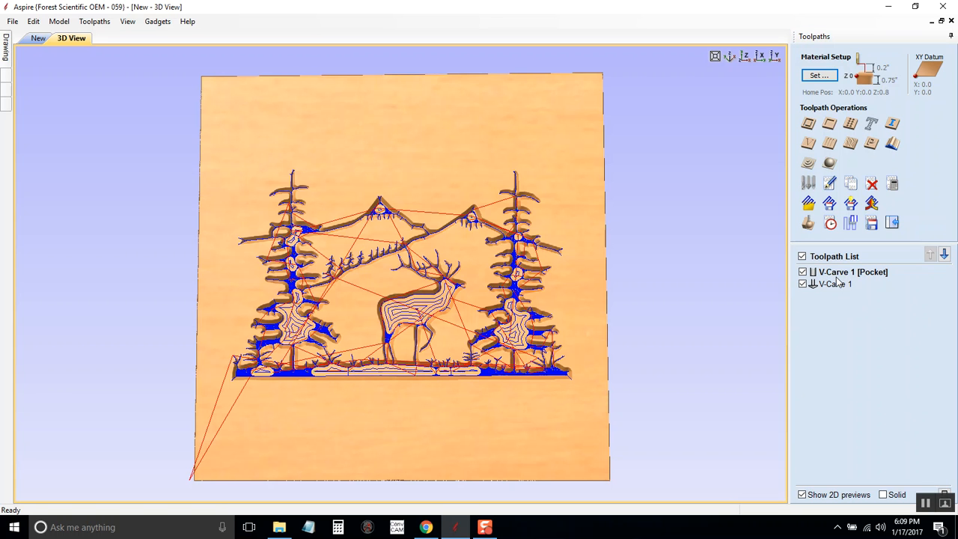
mouse_move(844, 270)
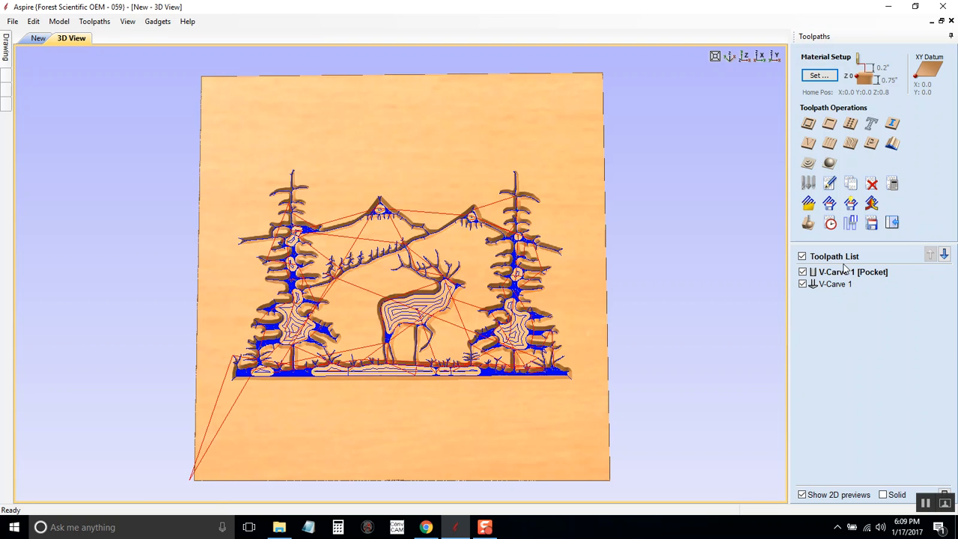
mouse_move(846, 272)
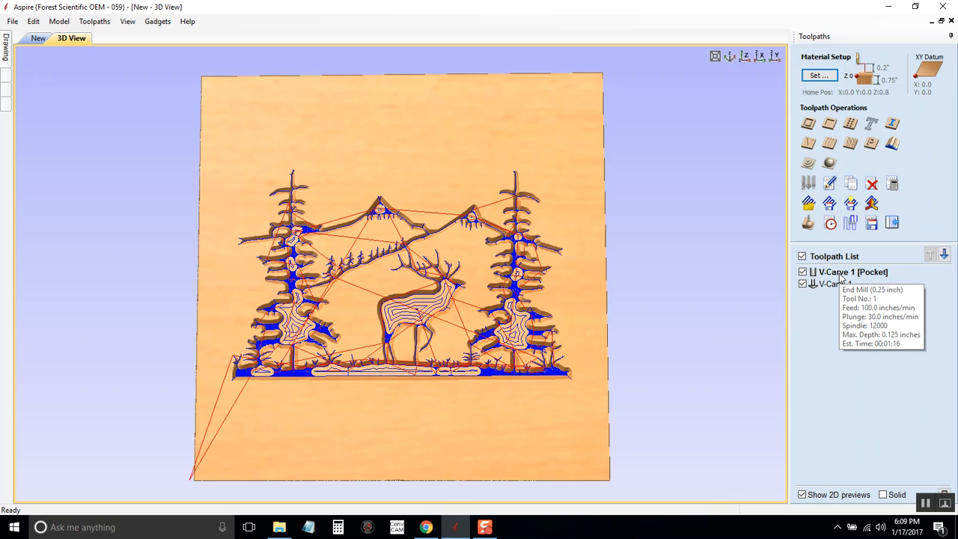
right_click(852, 271)
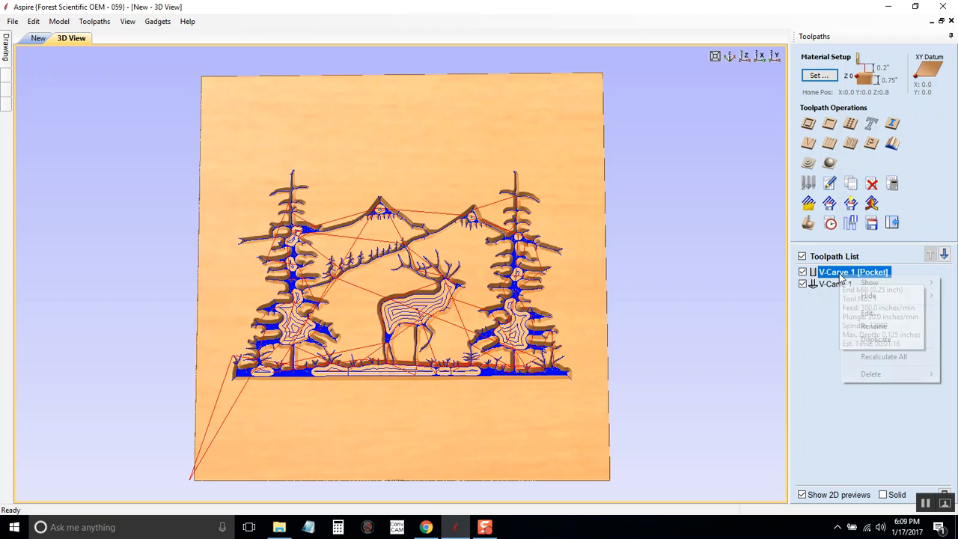
Renumber the pocket V-Carve's 0.25-inch end mill as tool 2, recalculate, and close the preview
left_click(867, 314)
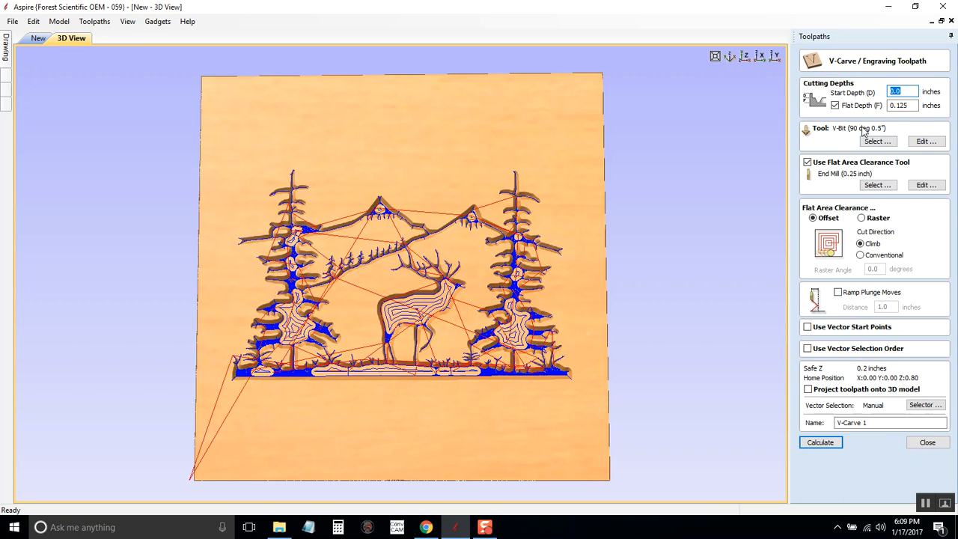
mouse_move(849, 132)
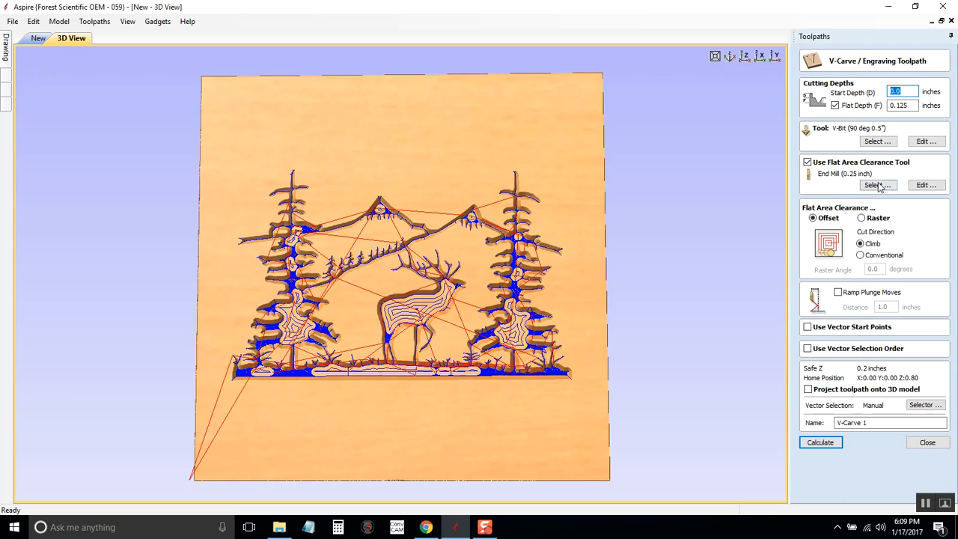
left_click(926, 185)
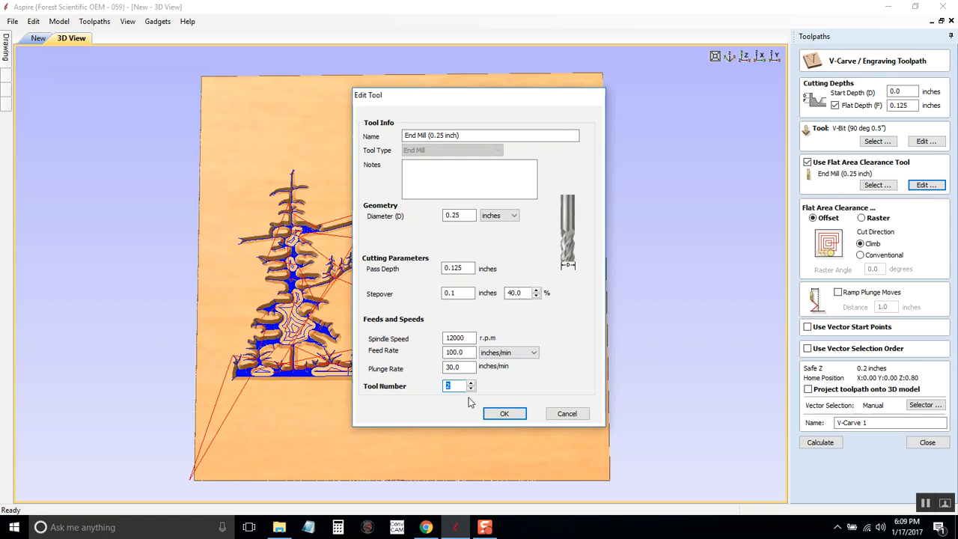
left_click(503, 414)
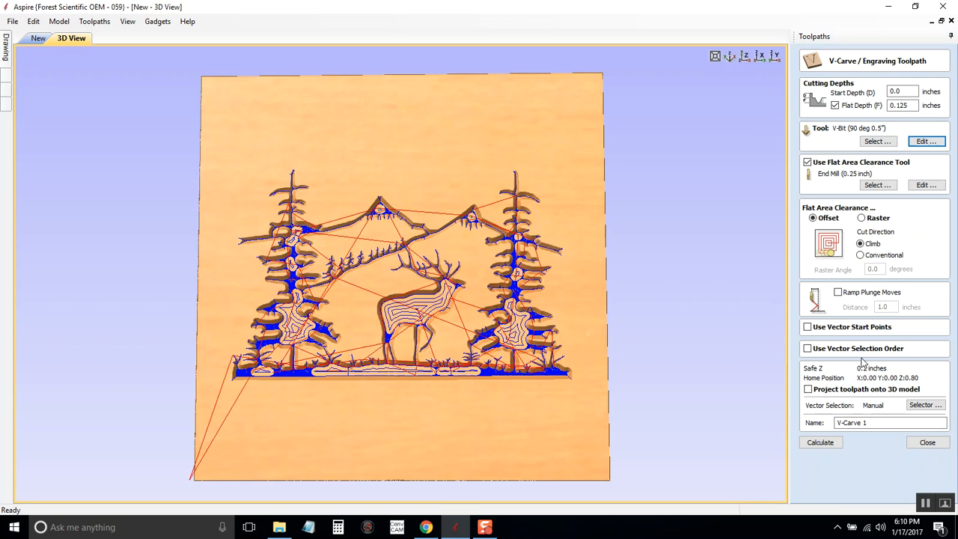
left_click(820, 442)
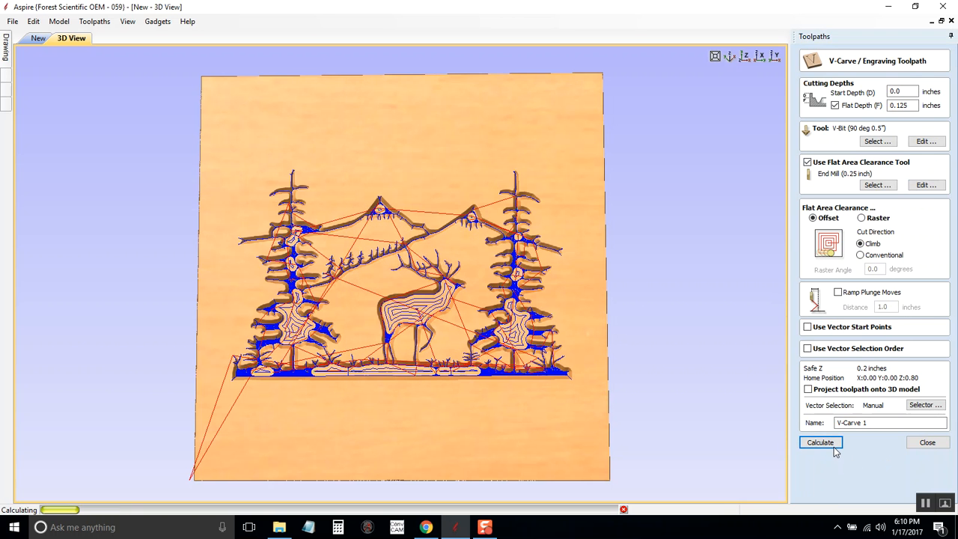
left_click(820, 442)
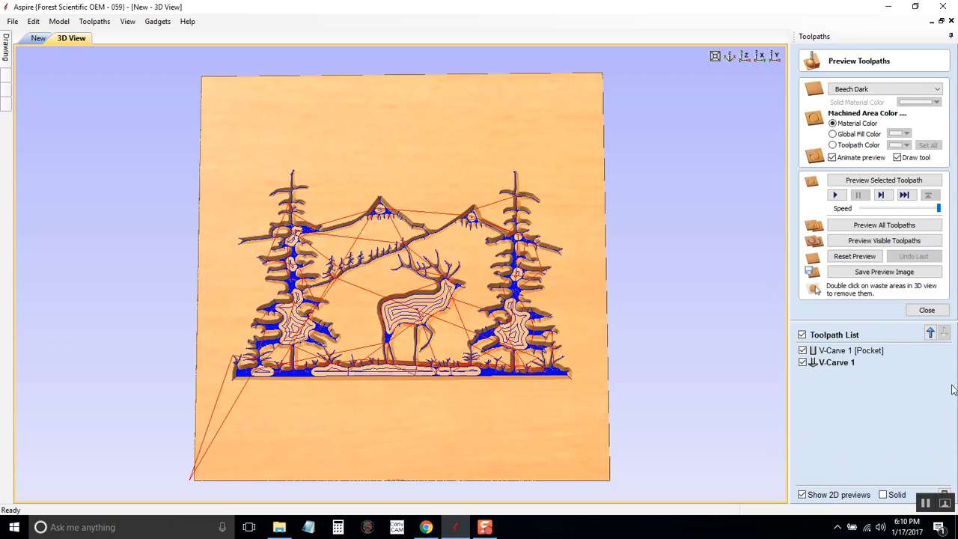
left_click(927, 310)
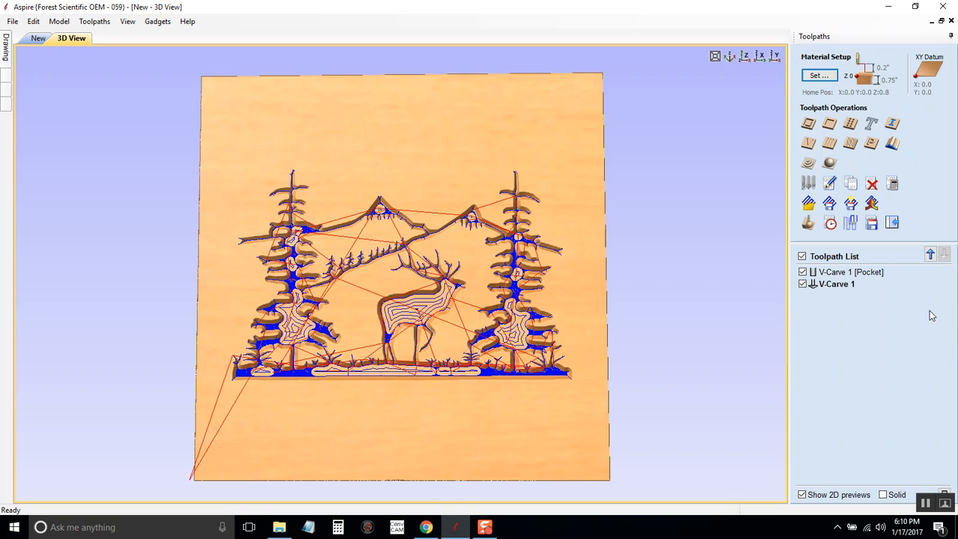
mouse_move(871, 223)
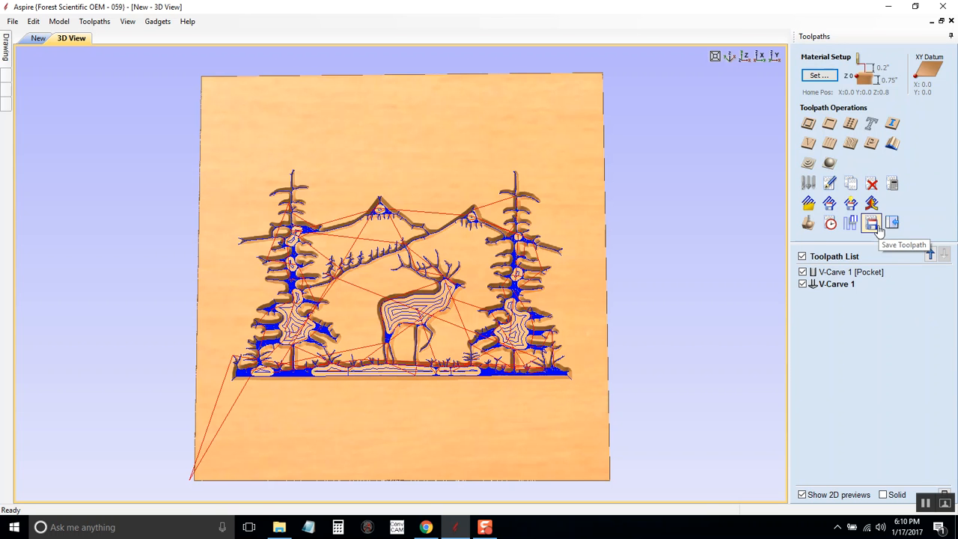
Reopen Save Toolpaths, now listing the end mill as tool 2 and V-bit as tool 1
left_click(871, 223)
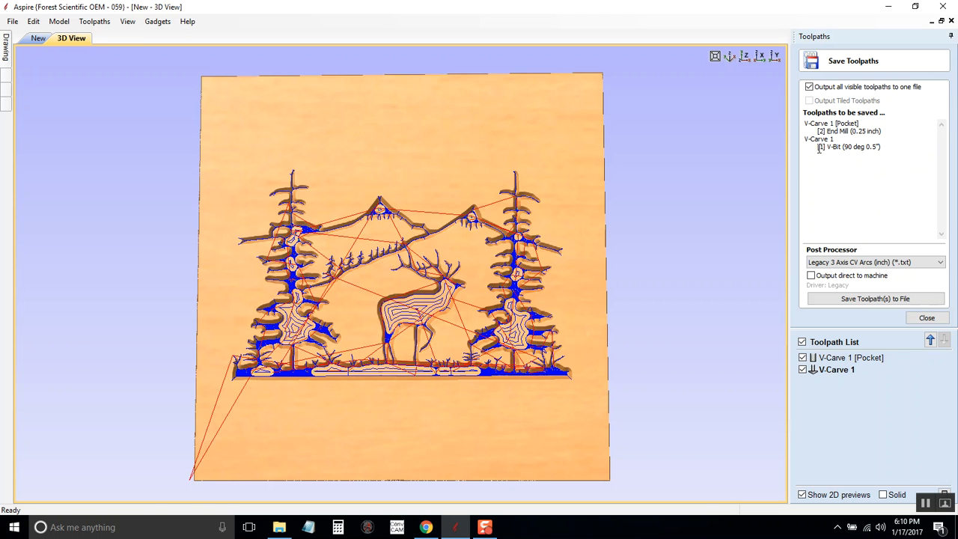
mouse_move(828, 192)
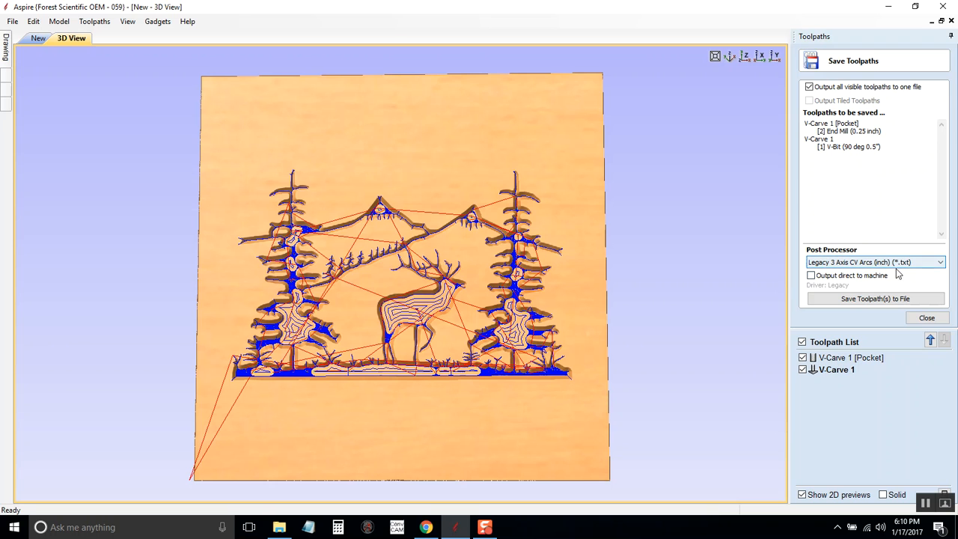
mouse_move(909, 268)
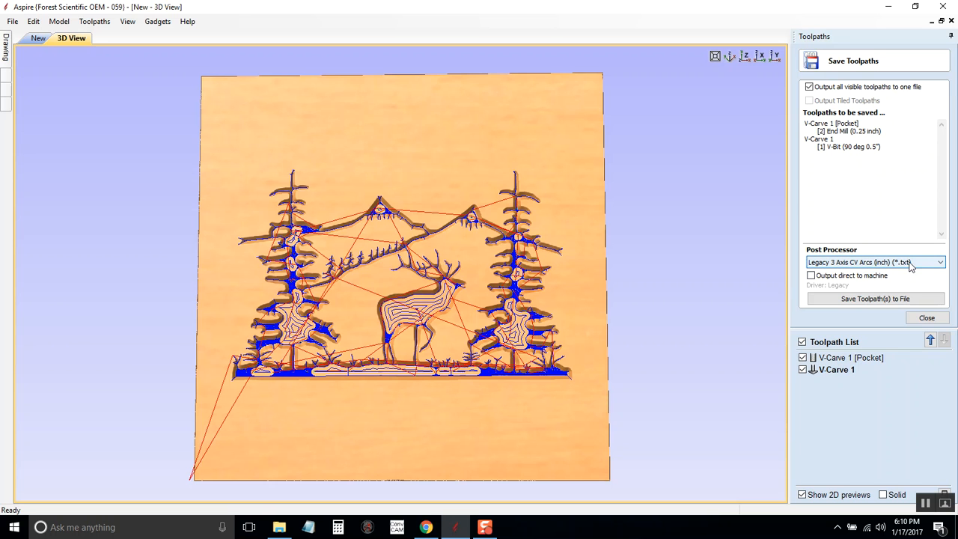
mouse_move(926, 267)
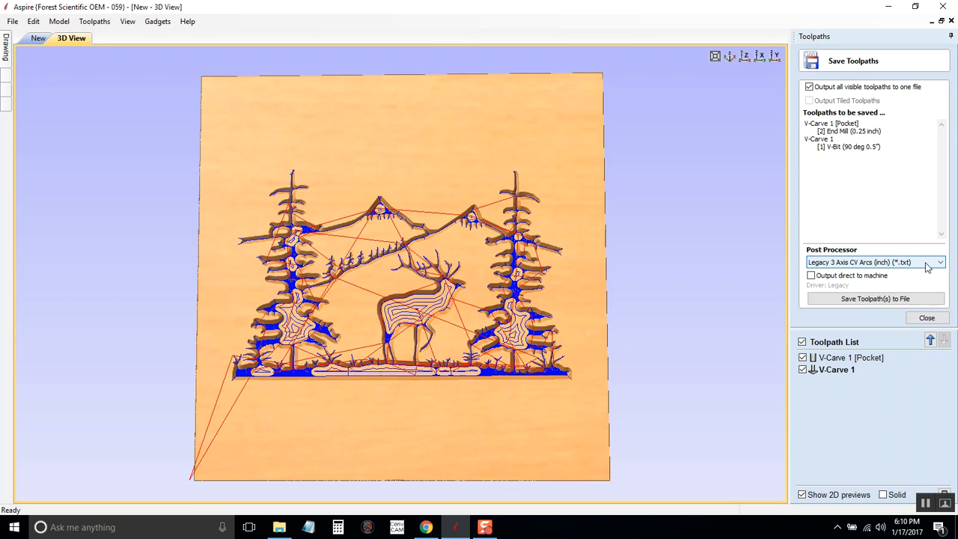
mouse_move(922, 268)
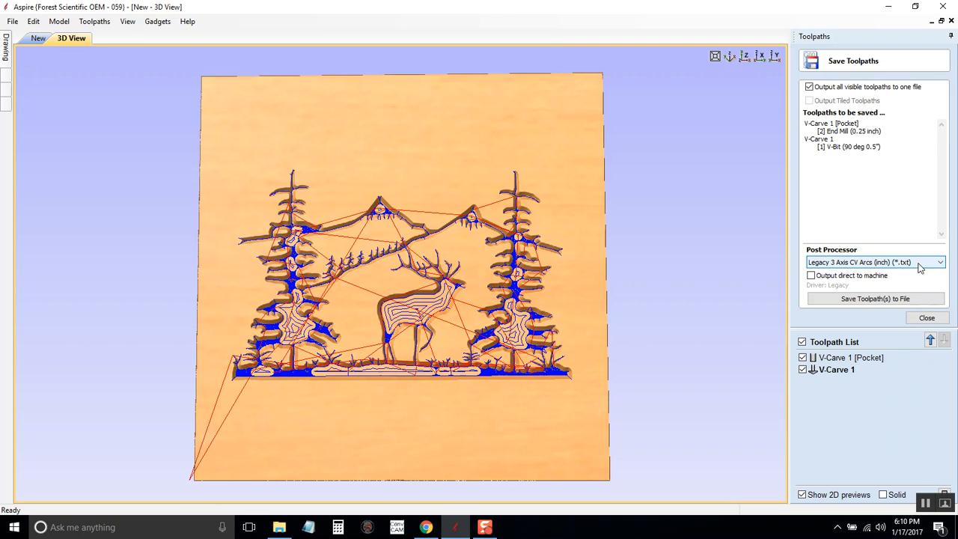
mouse_move(933, 268)
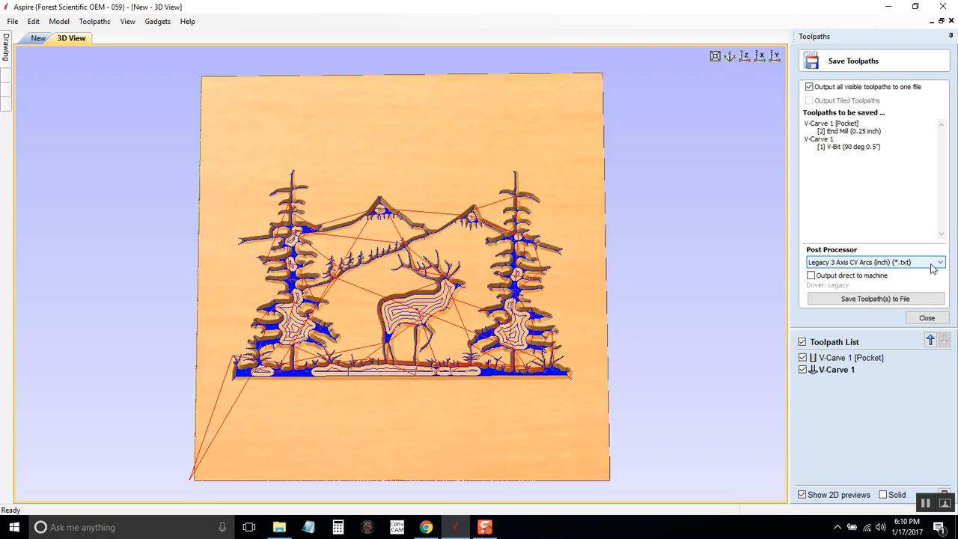
Keep the Legacy 3 Axis CV Arcs (inch) post processor and start saving the toolpaths to file
left_click(939, 262)
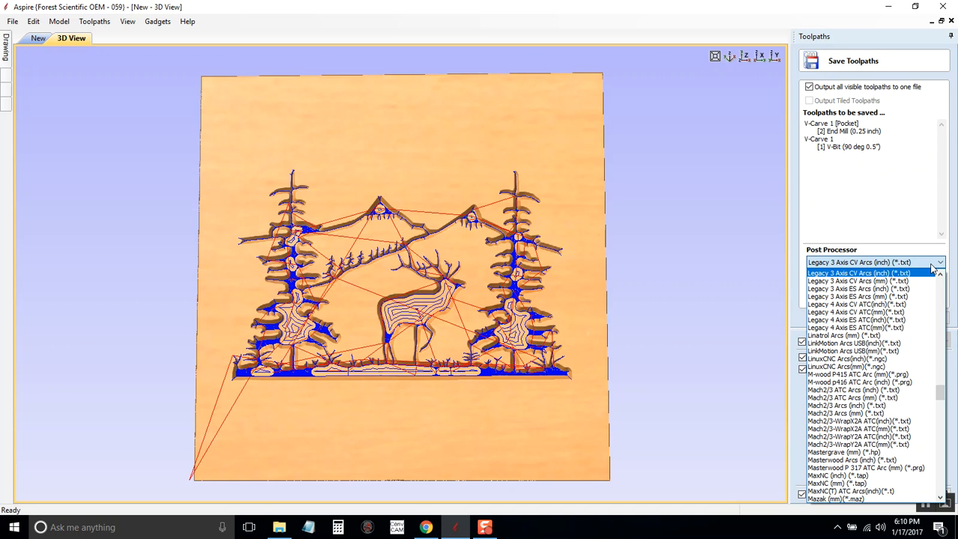
left_click(859, 271)
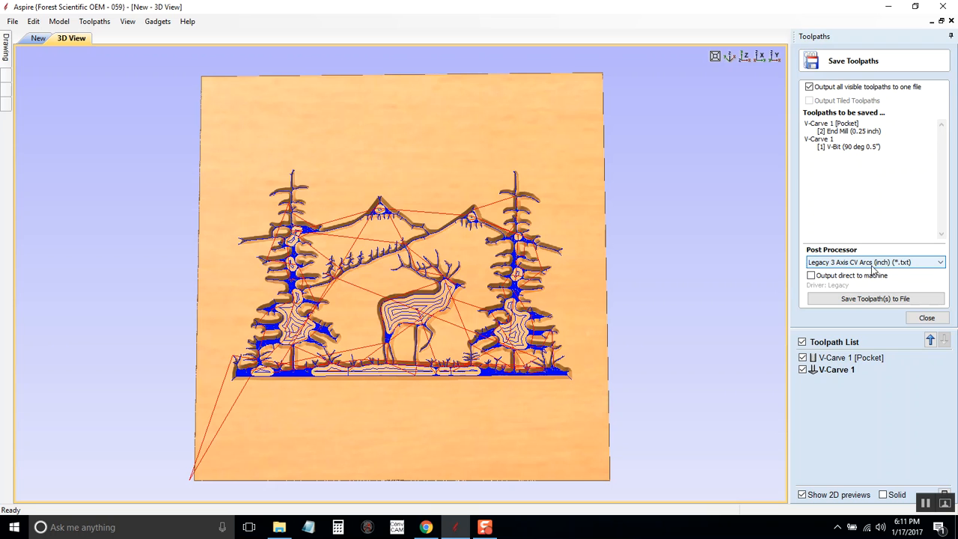
mouse_move(892, 272)
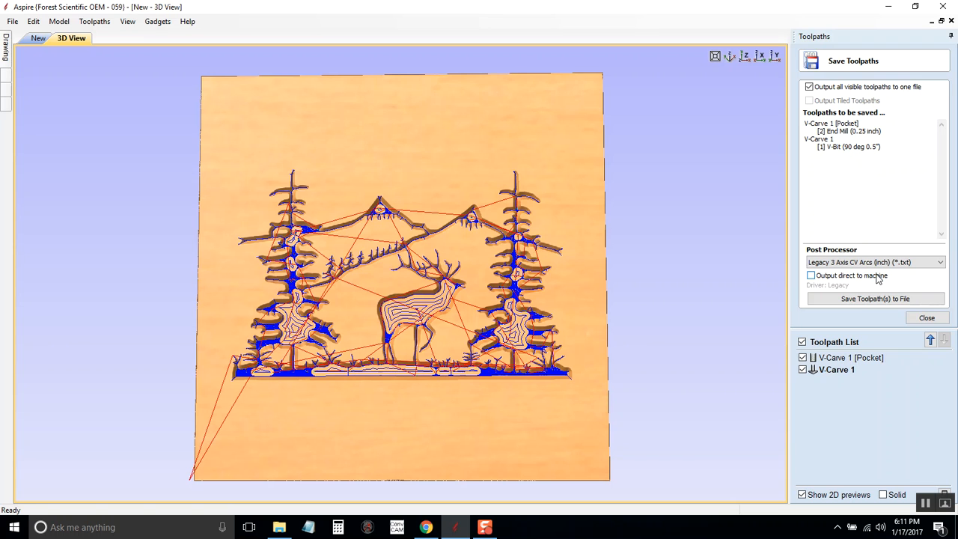
mouse_move(864, 290)
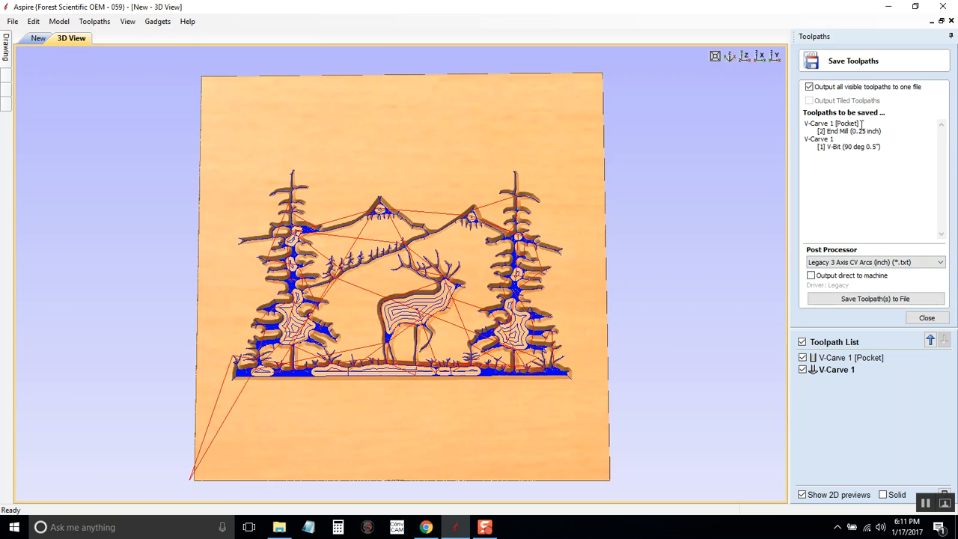
left_click(874, 299)
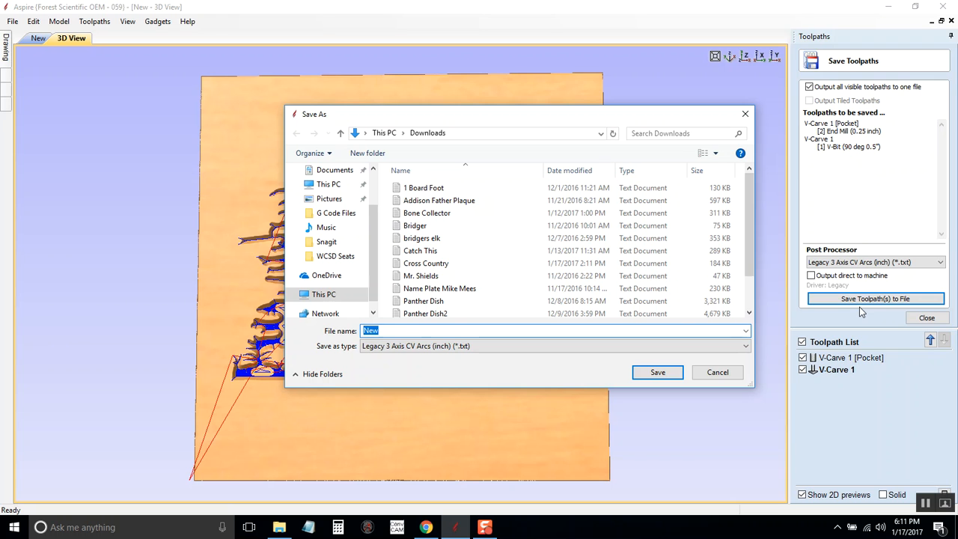
Save the toolpath file as 'Elk Landscape' in the Documents folder
type("Elk")
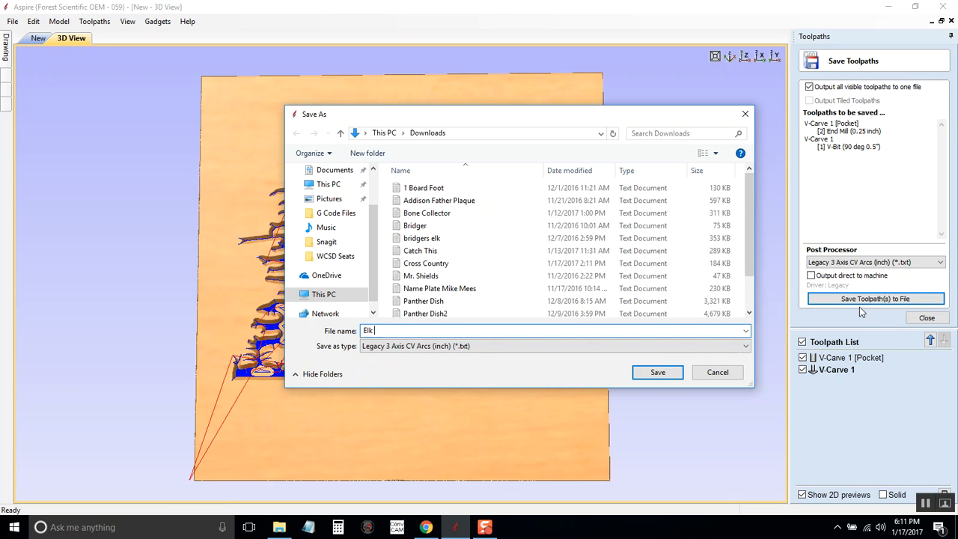
type("Landscape")
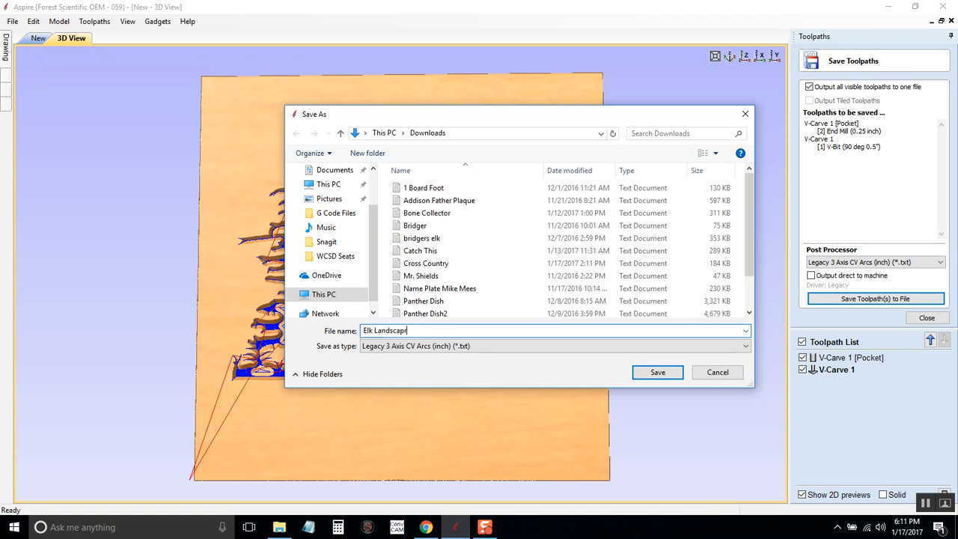
mouse_move(945, 417)
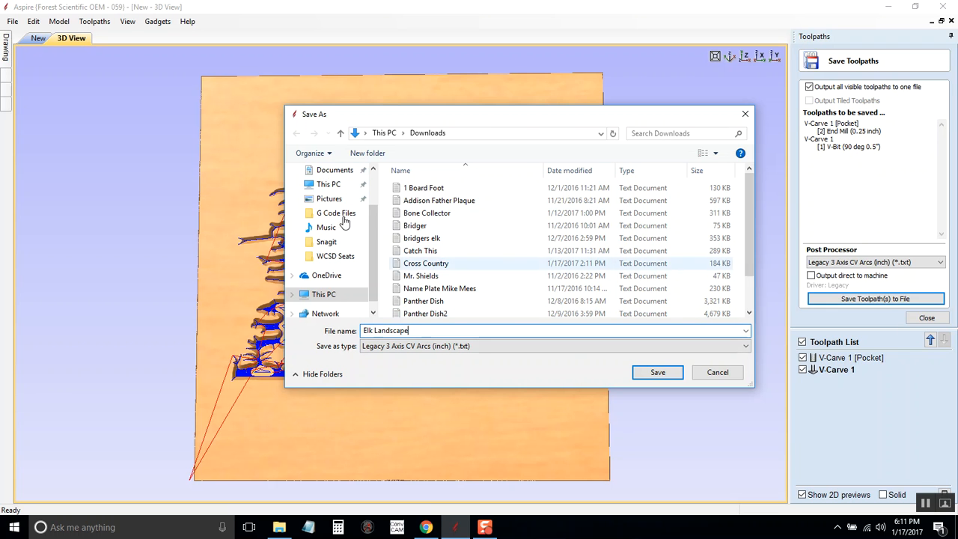
left_click(335, 169)
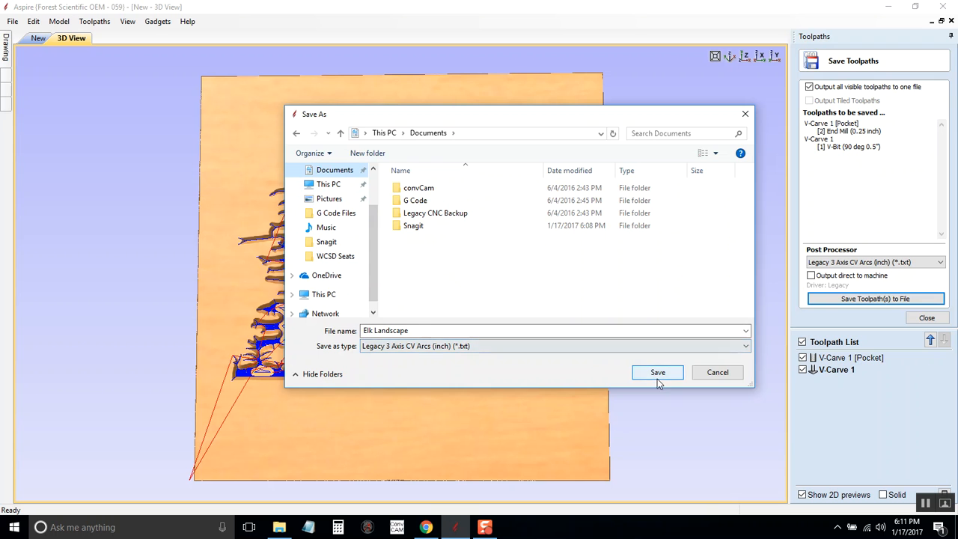
left_click(657, 372)
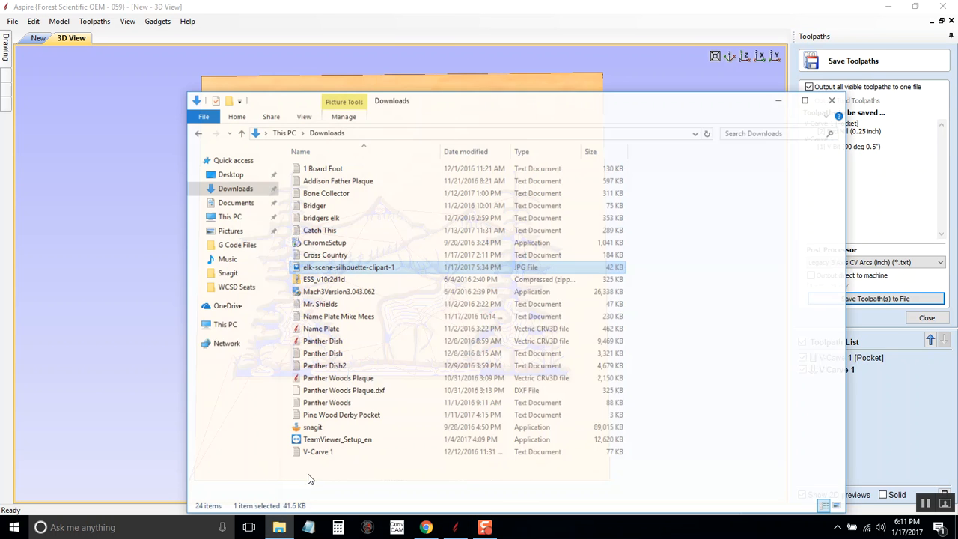
Open Elk Landscape from Documents in File Explorer to view its G-code in Notepad
left_click(234, 193)
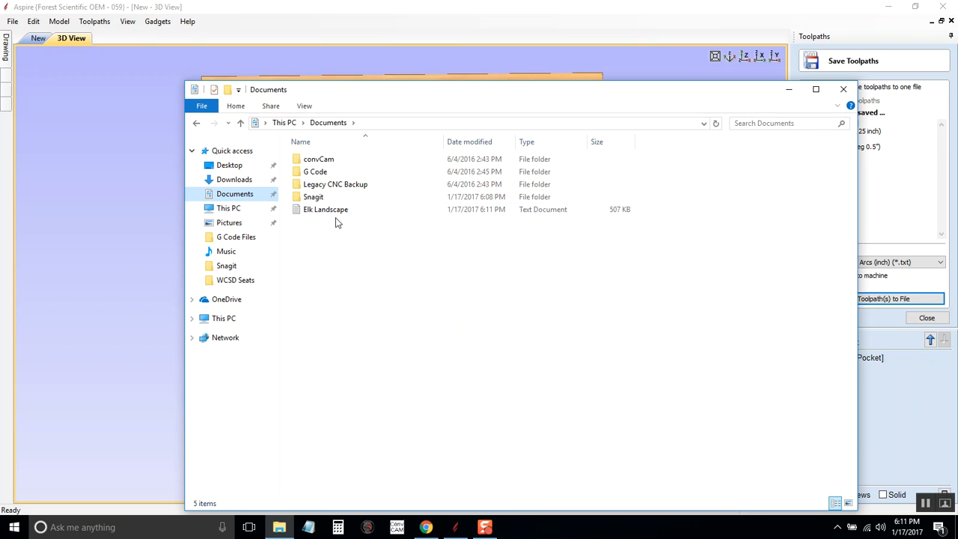
double_click(325, 208)
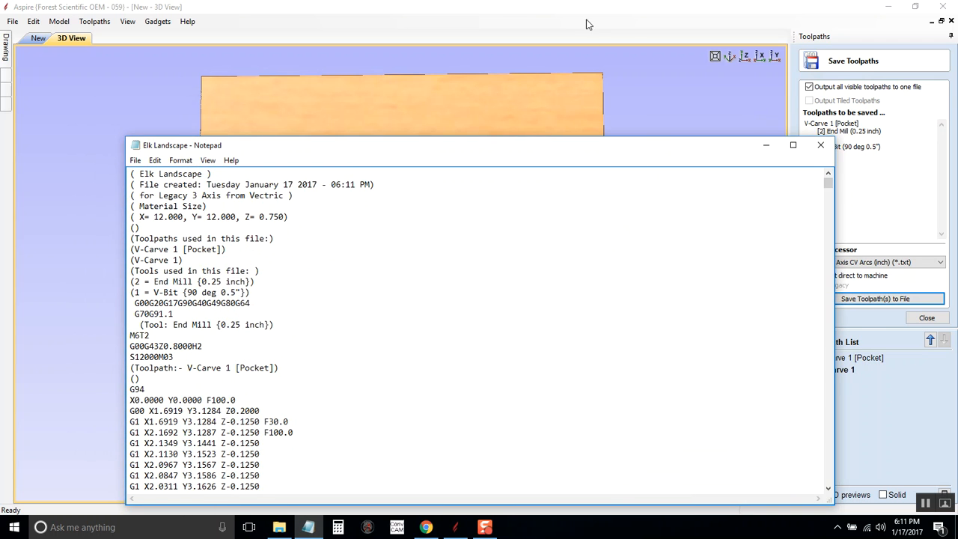
left_click(820, 144)
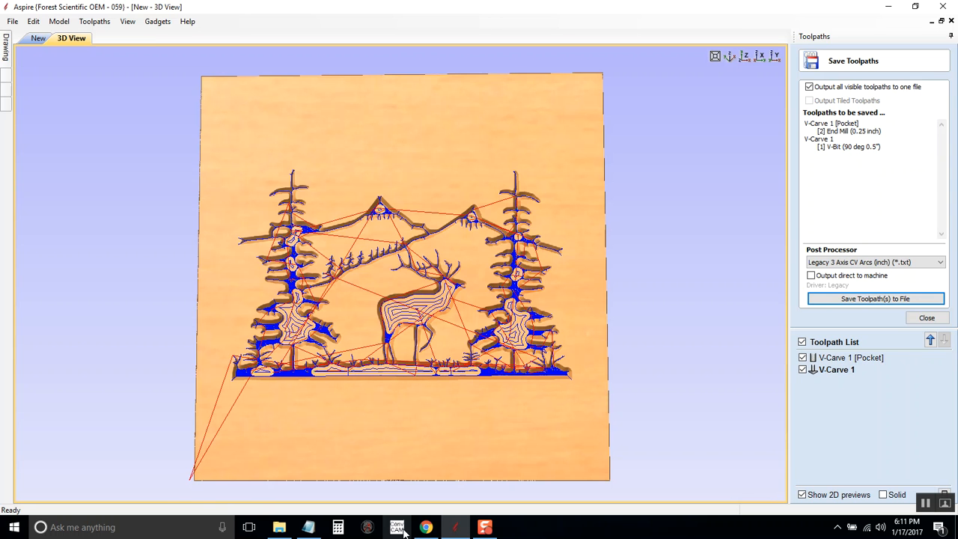
left_click(875, 298)
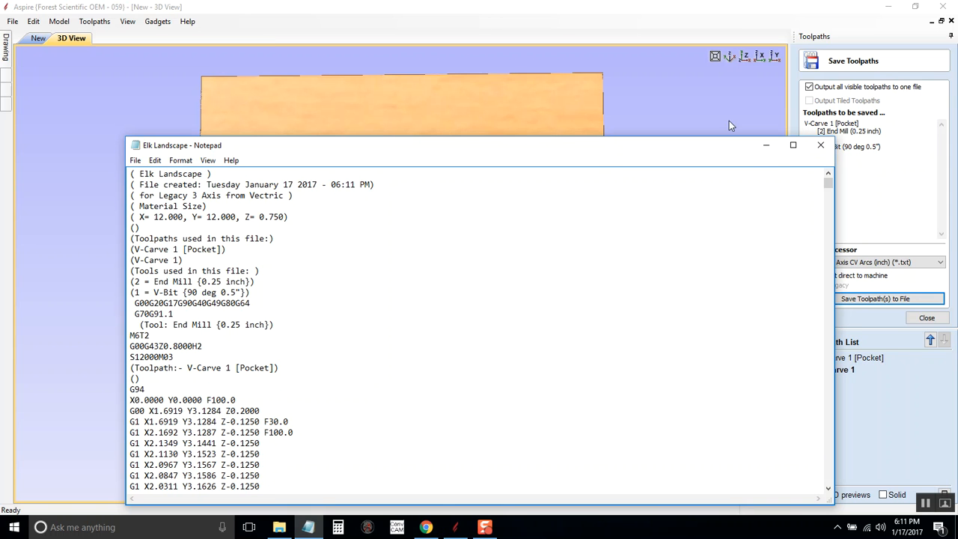